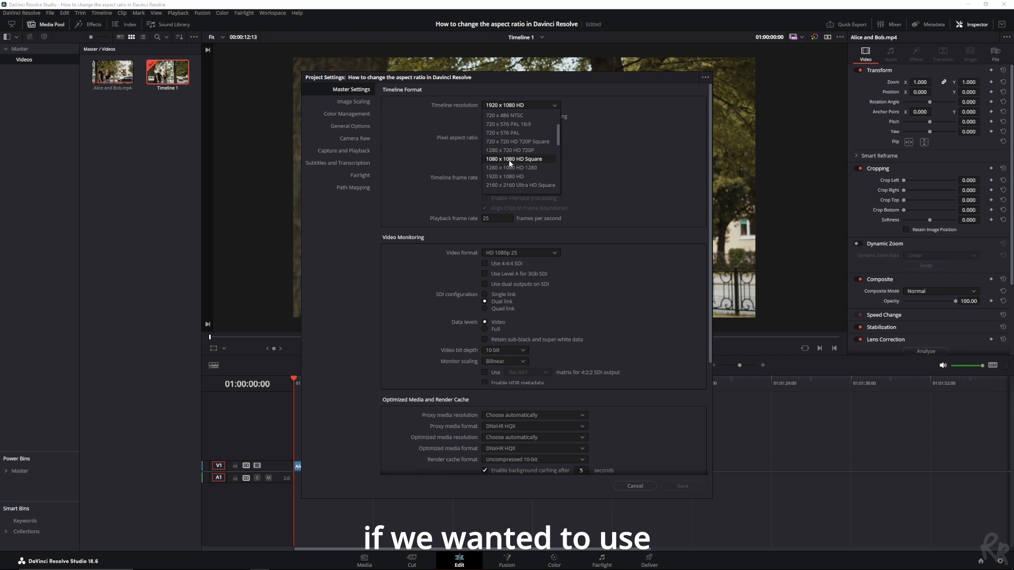
# Choose 1920 x 1080 HD and enable vertical resolution for a 1080 x 1920 frame.
pyautogui.click(505, 176)
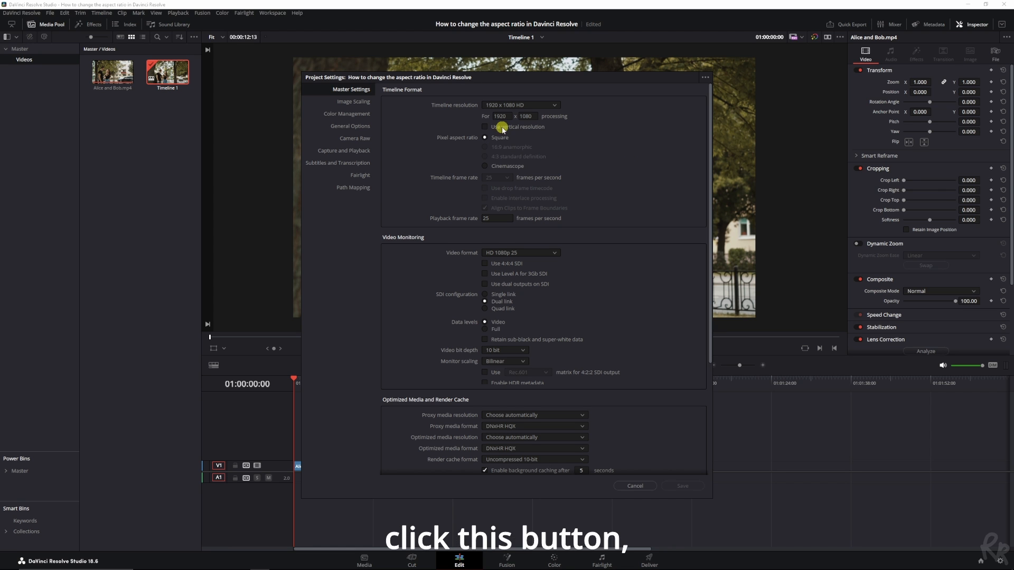
pyautogui.click(485, 126)
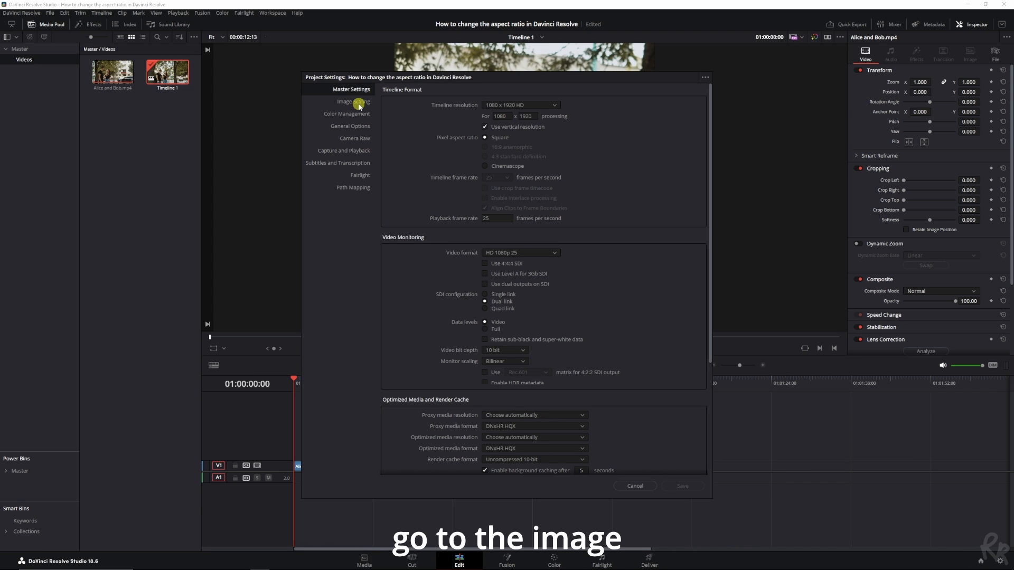
# Set mismatched-resolution clips to Scale full frame with crop and save the project settings.
pyautogui.click(353, 102)
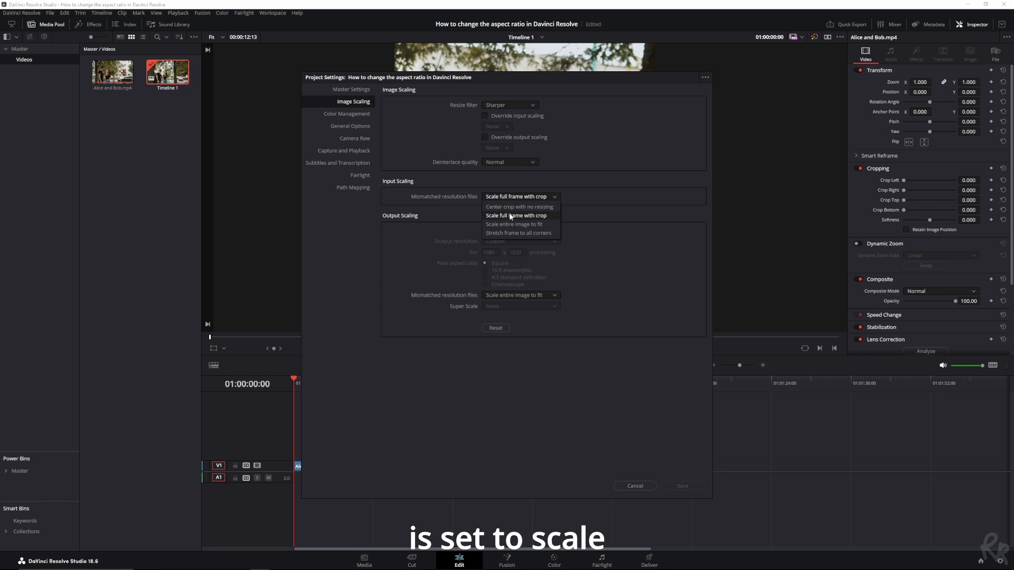
pyautogui.click(517, 215)
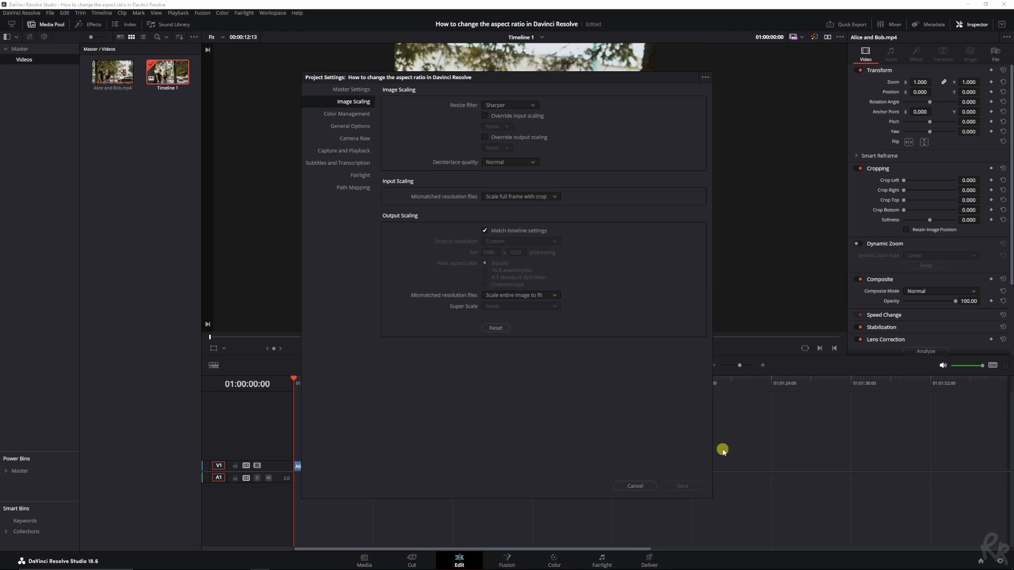
pyautogui.click(634, 486)
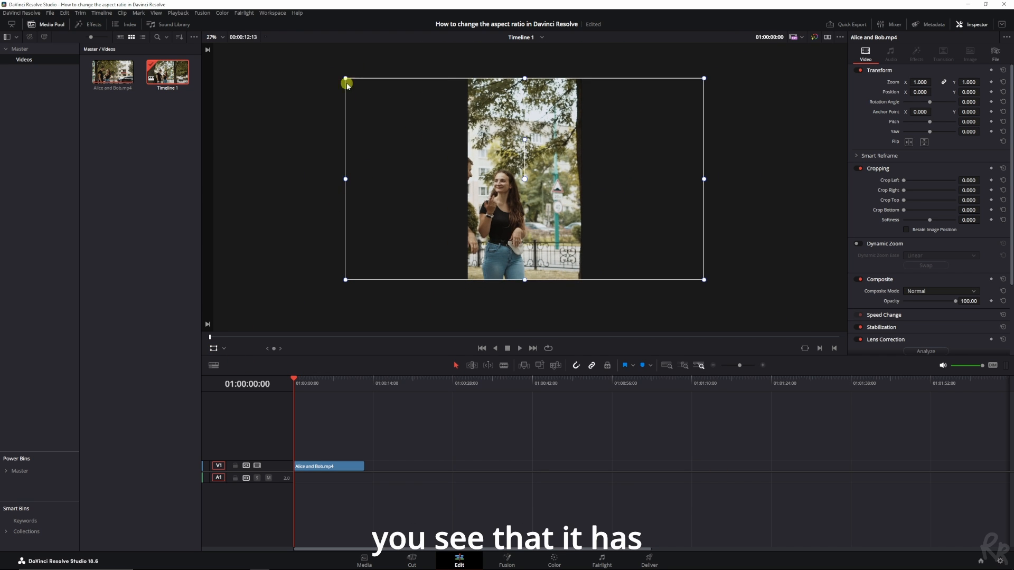
pyautogui.moveTo(503, 110)
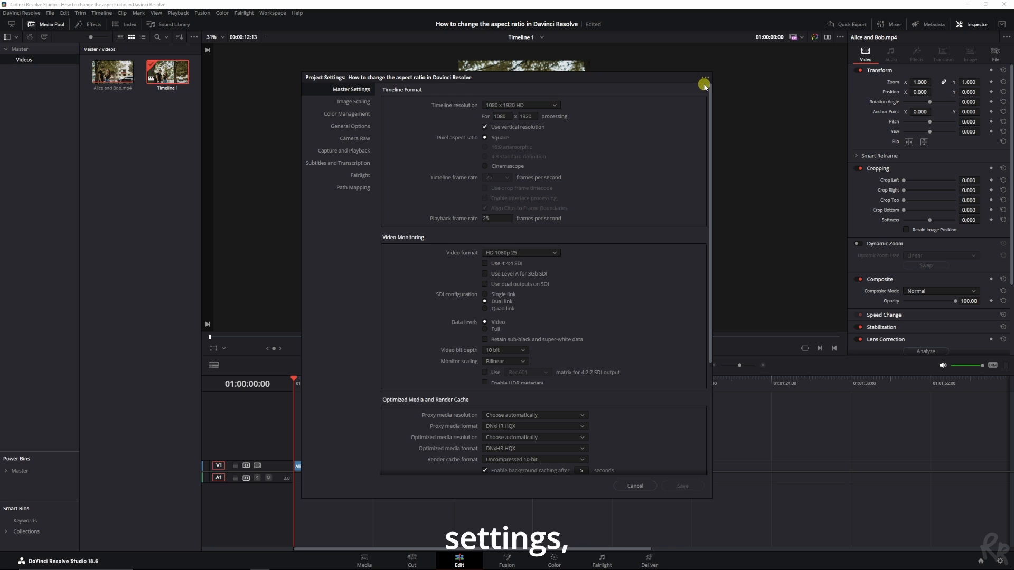
# Save the current vertical timeline settings as a project preset from the three-dots menu.
pyautogui.click(705, 77)
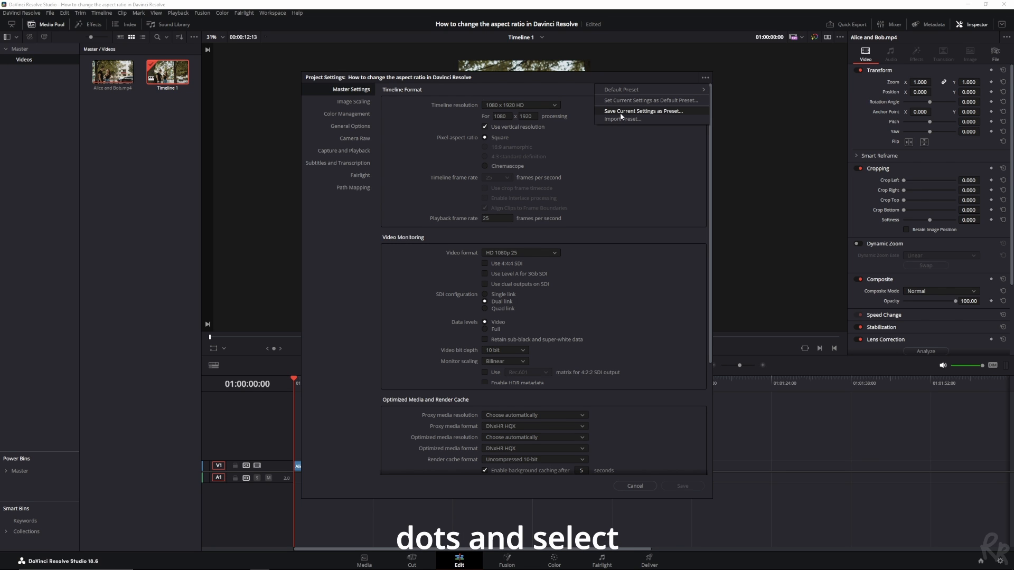
pyautogui.moveTo(642, 111)
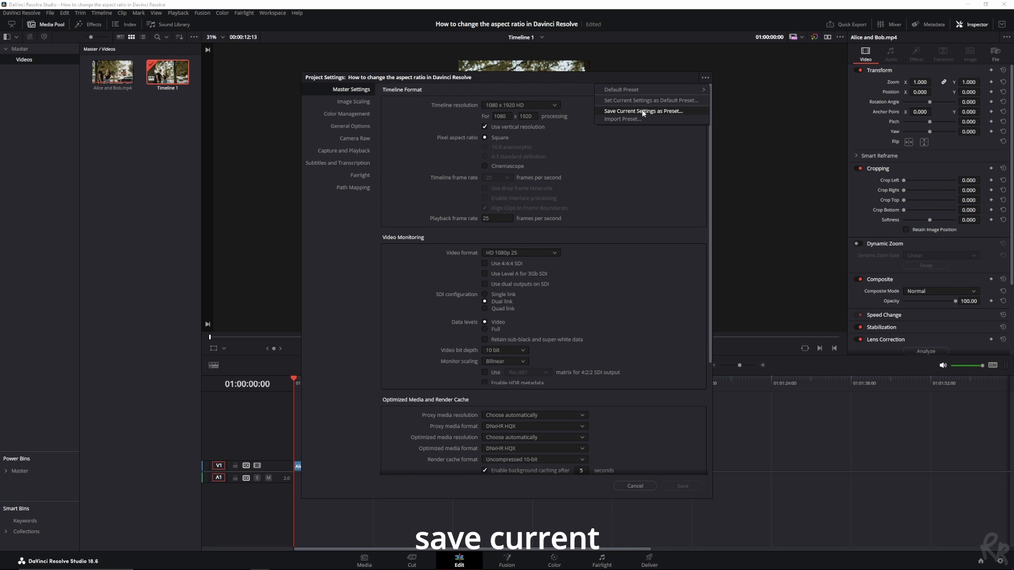
pyautogui.click(644, 111)
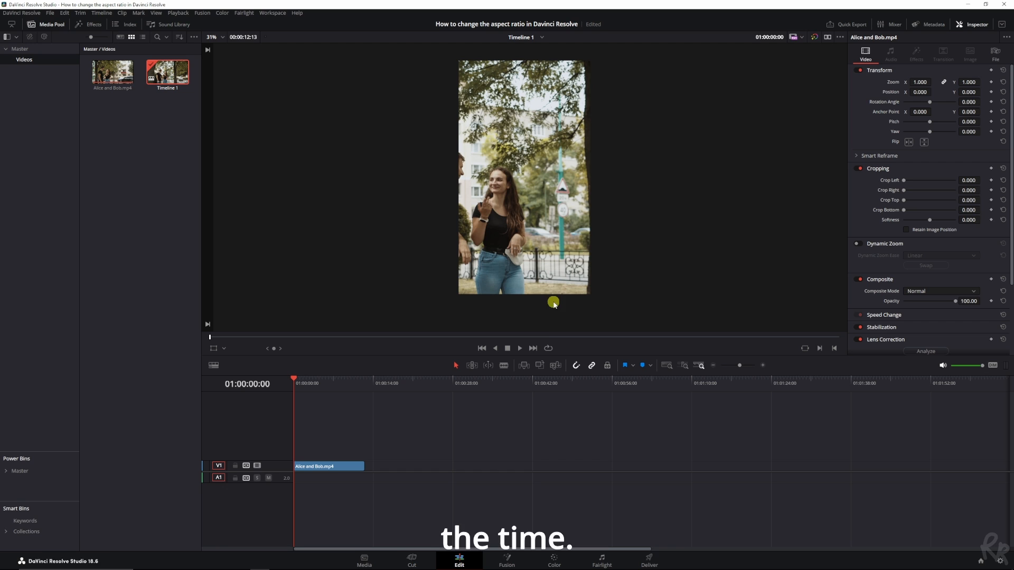
pyautogui.moveTo(494, 261)
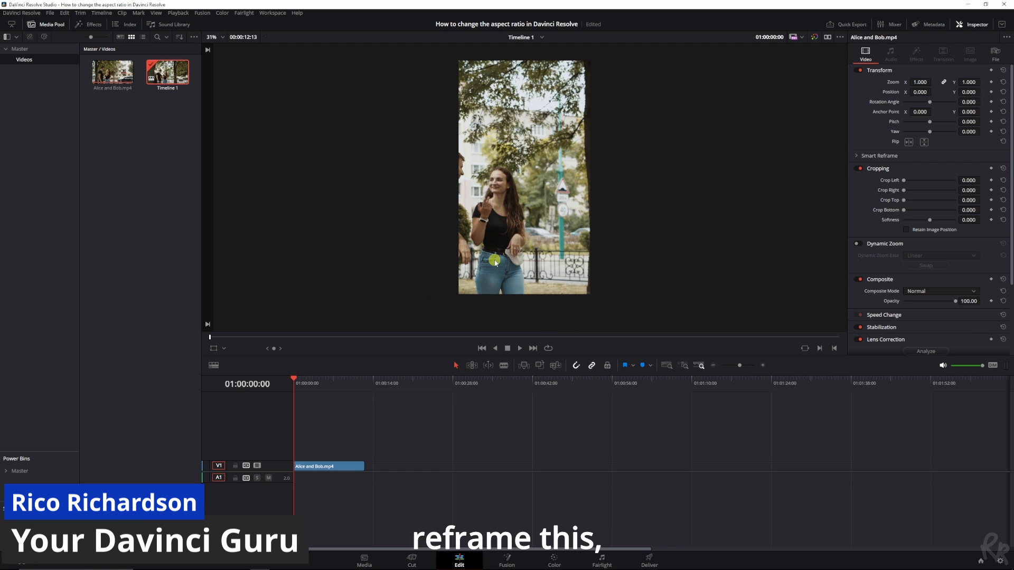
pyautogui.moveTo(268, 338)
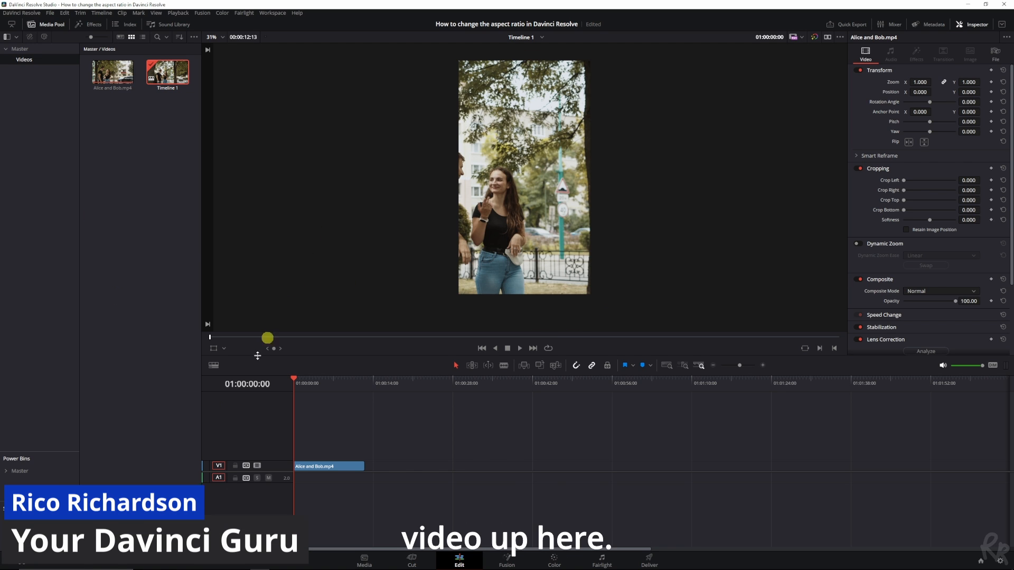